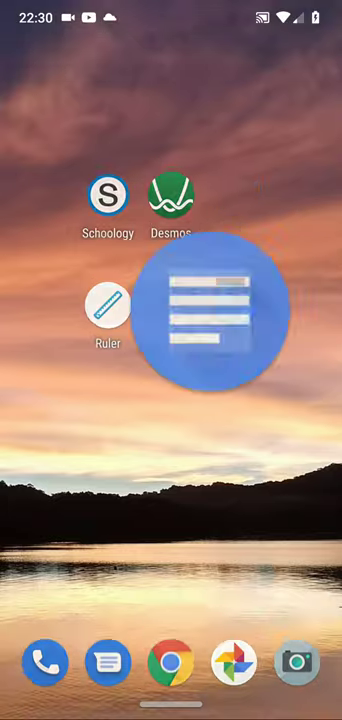
# Launch Google Docs to reach the recent documents list.
pyautogui.click(214, 308)
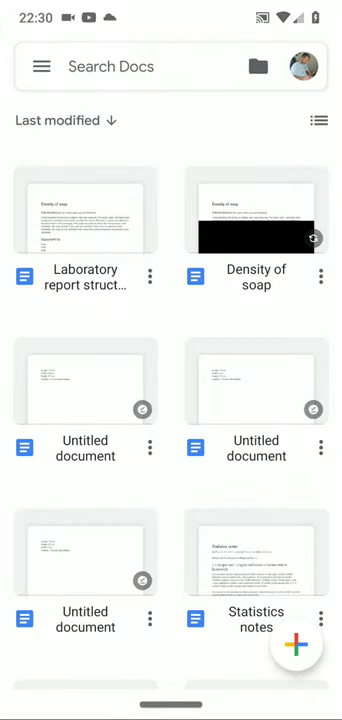
# Open the 'Density of soap' laboratory report from the file list.
pyautogui.click(84, 212)
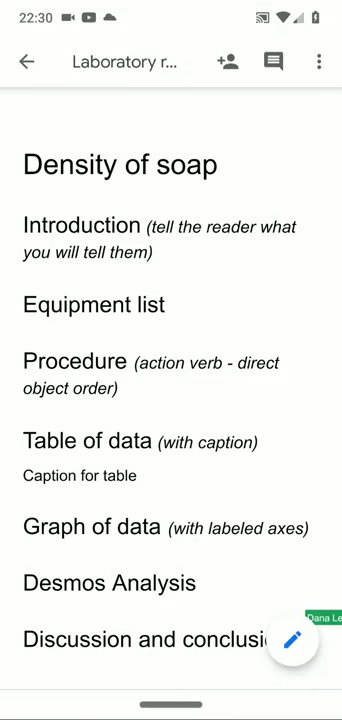
# Enter editing mode on the report and place the insertion point in it.
pyautogui.click(186, 164)
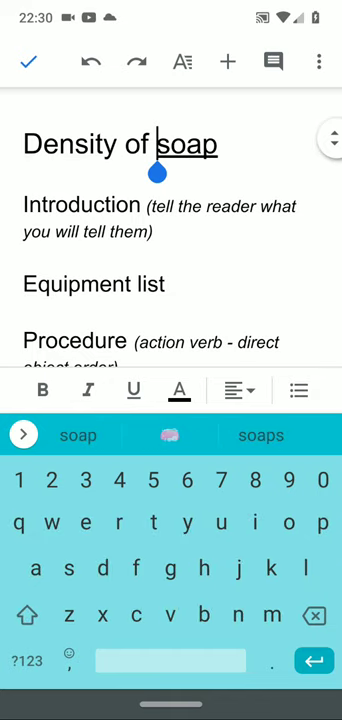
pyautogui.click(186, 60)
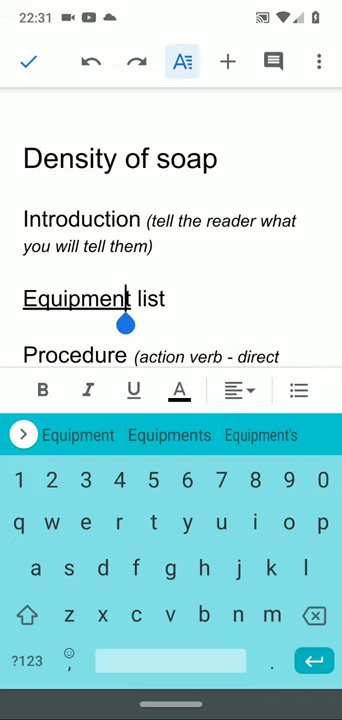
# Check the Heading 2 style of 'Equipment list', then return to reading view.
pyautogui.click(184, 60)
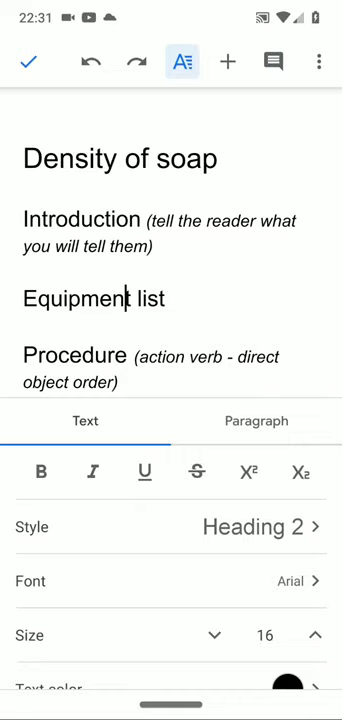
pyautogui.click(28, 60)
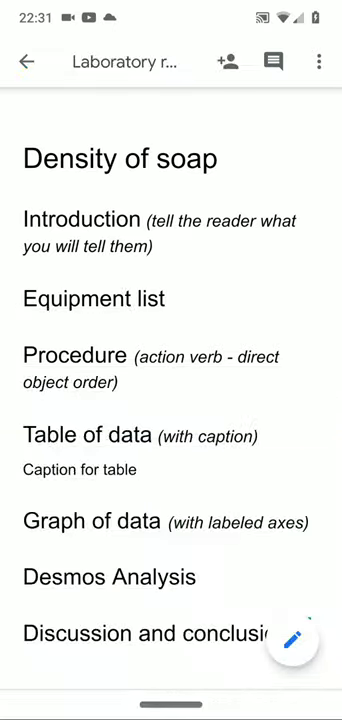